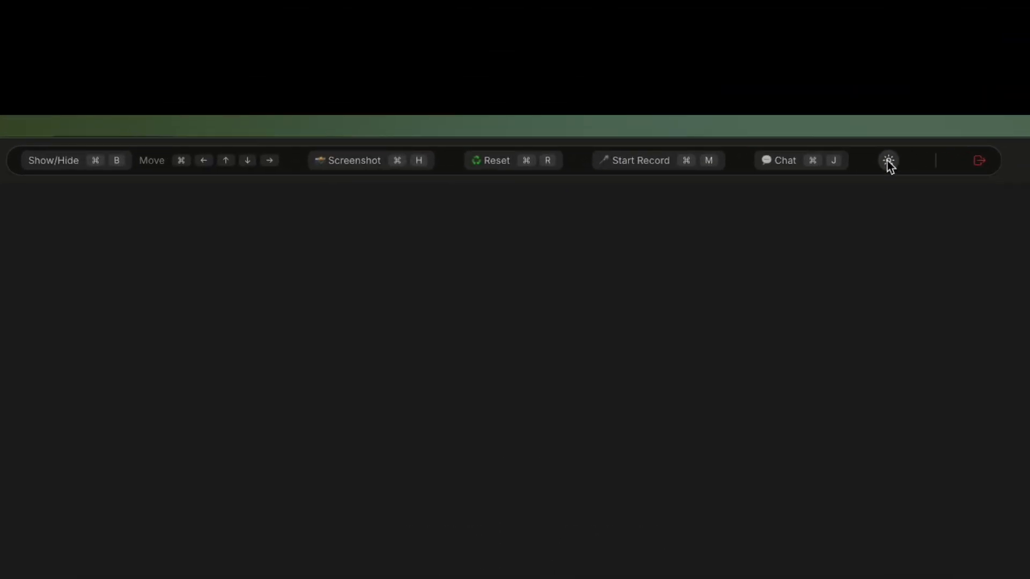
Toggle the overlay toolbar from dark mode to light mode with the sun icon.
click(888, 161)
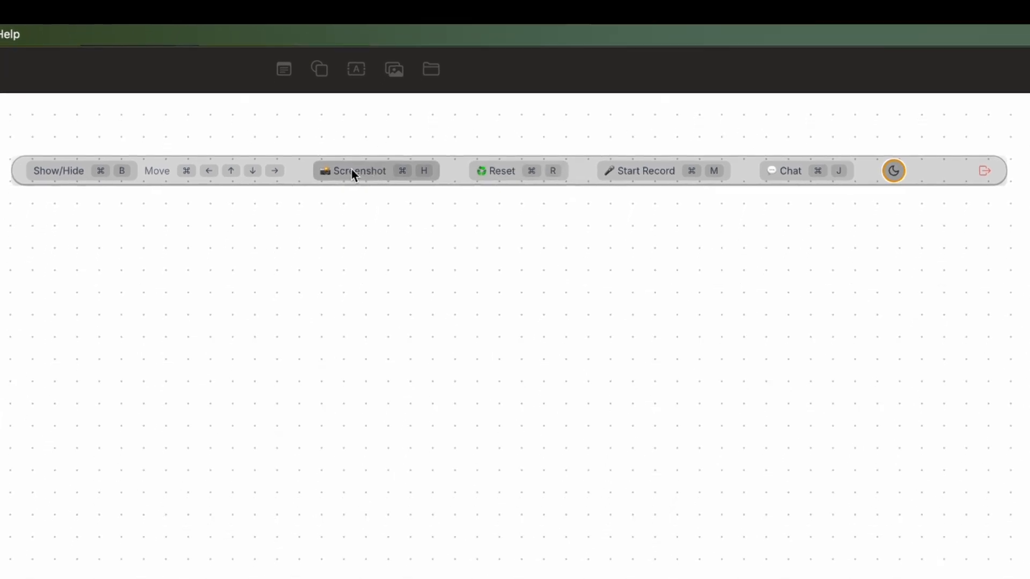
Take a screenshot and get an AI response describing a blank Freeform document.
click(357, 171)
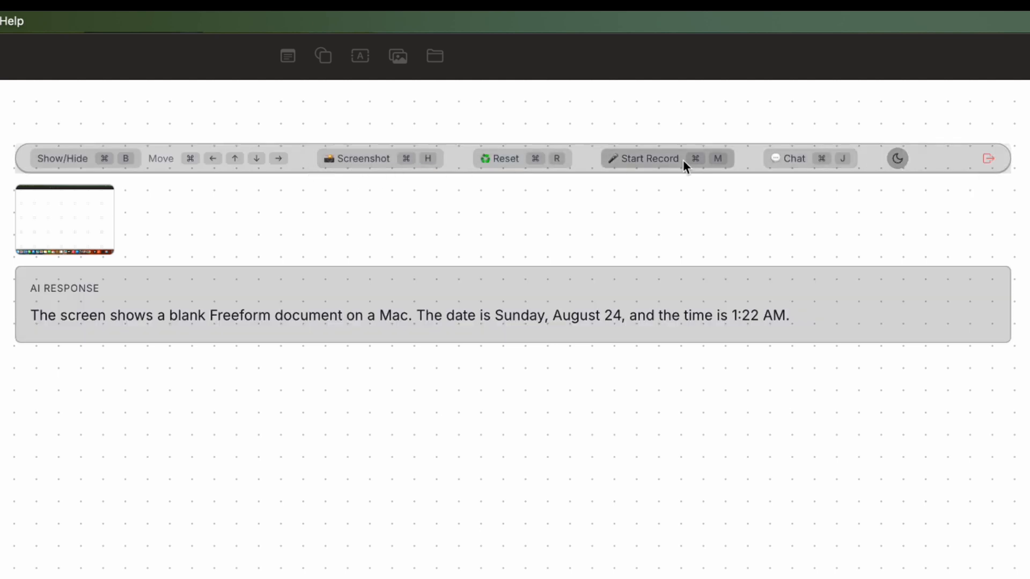
Record the spoken clip "Hi, hello." to get its transcript and a generated interview answer.
click(647, 158)
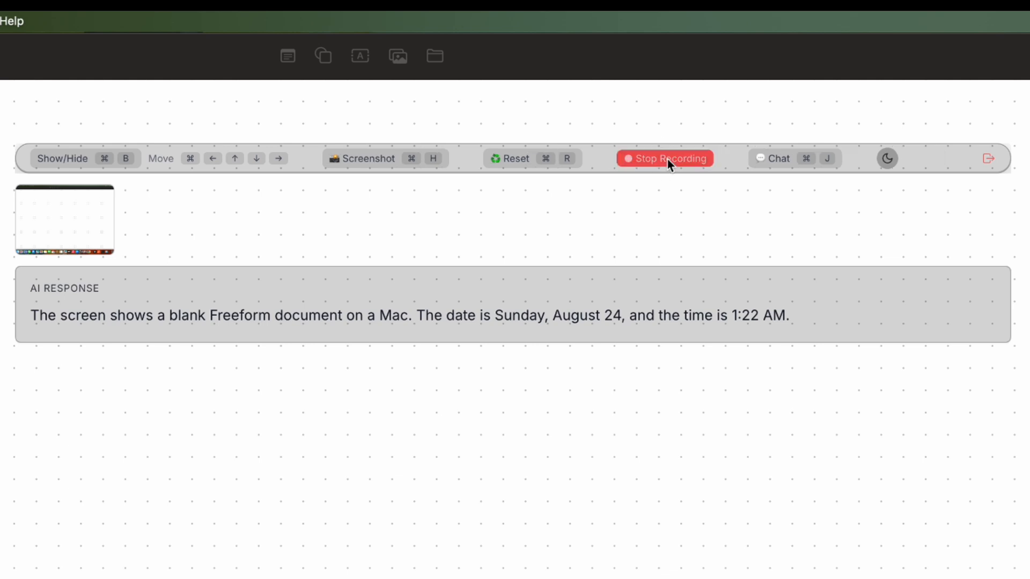
click(664, 158)
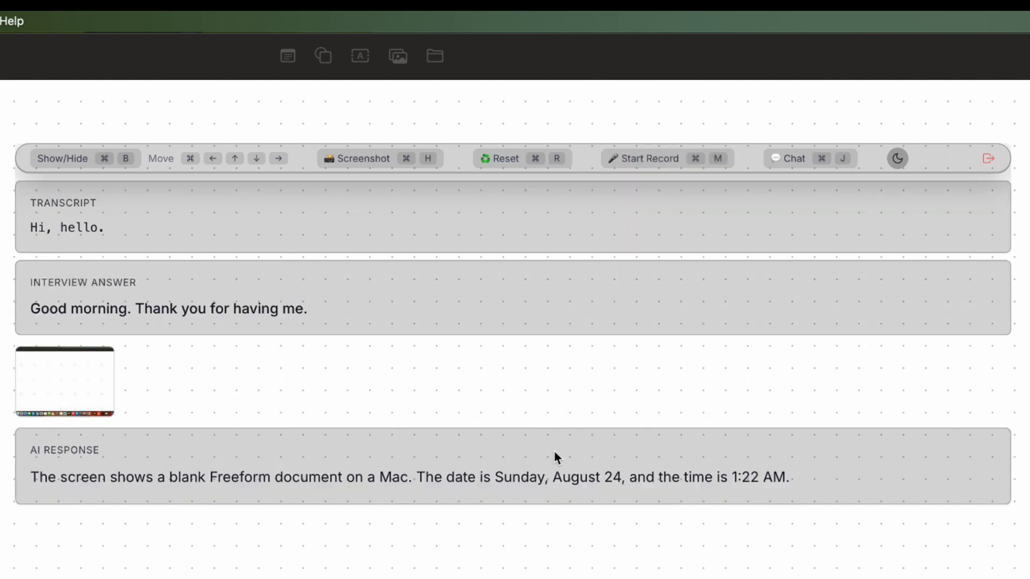
mouse_move(786, 164)
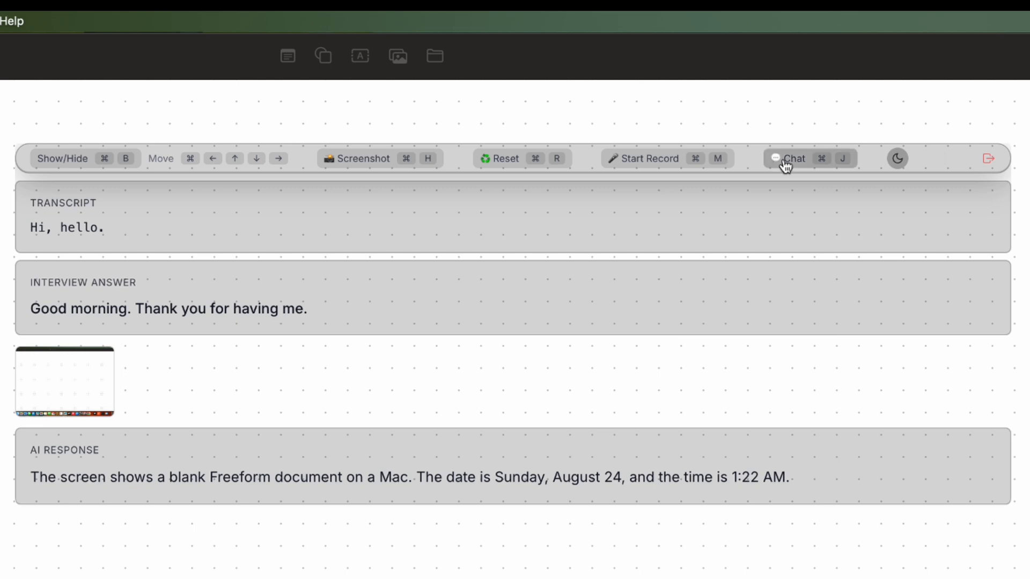
Send "hi" in chat, receive "Hi there! How can I help you today?", and show the menu-bar menu.
click(790, 158)
text(hi)
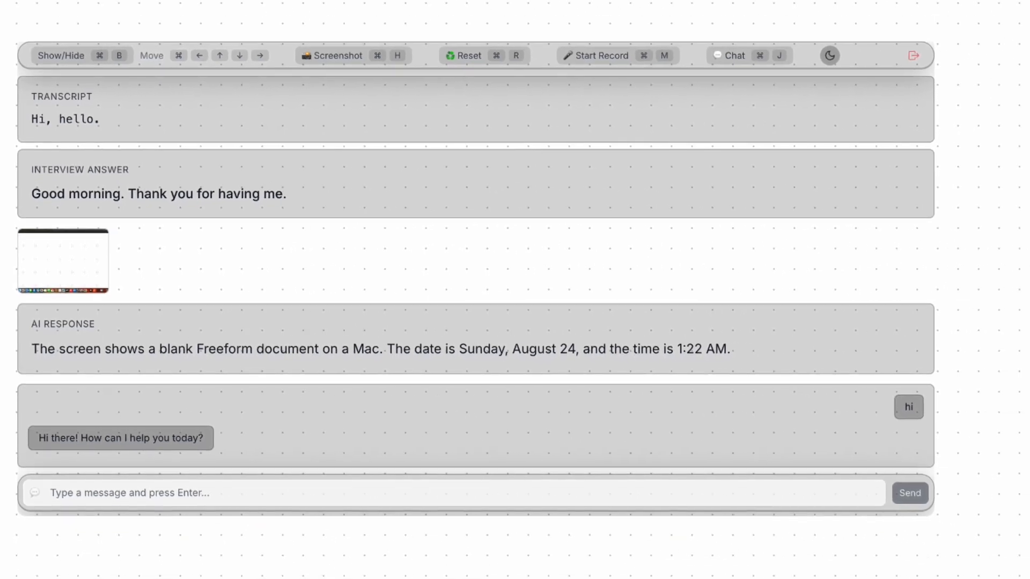
click(911, 7)
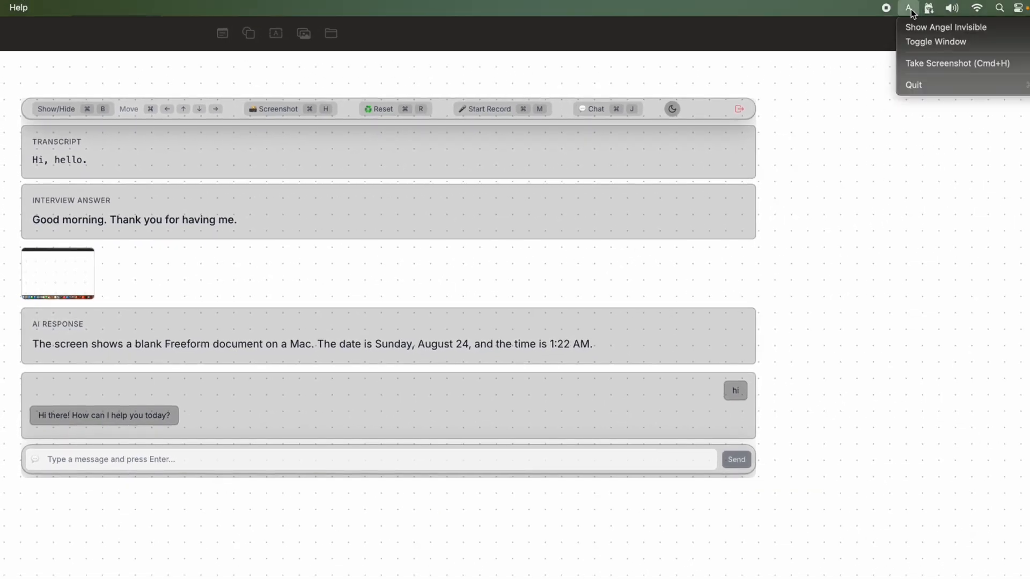
mouse_move(923, 27)
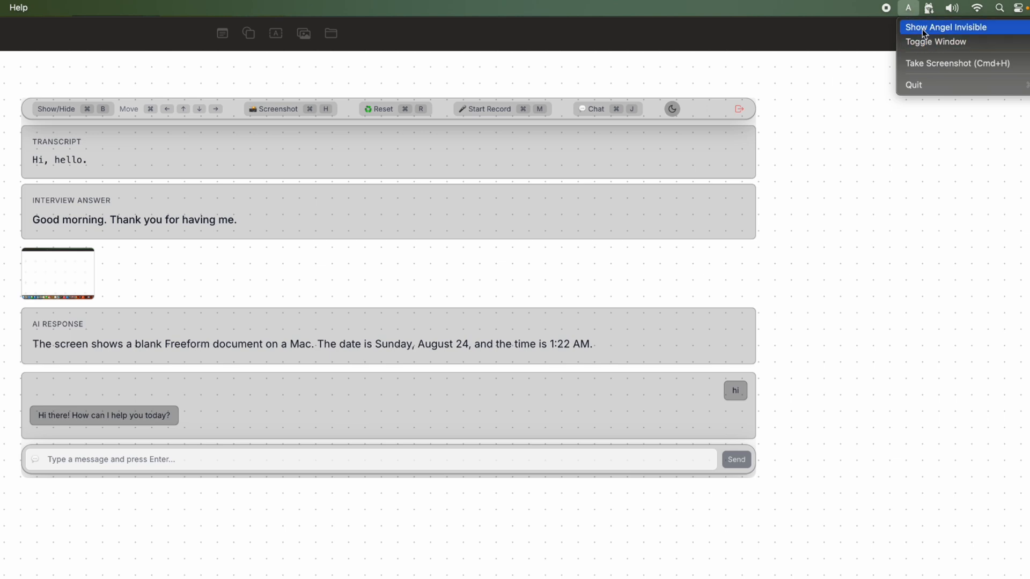
mouse_move(920, 84)
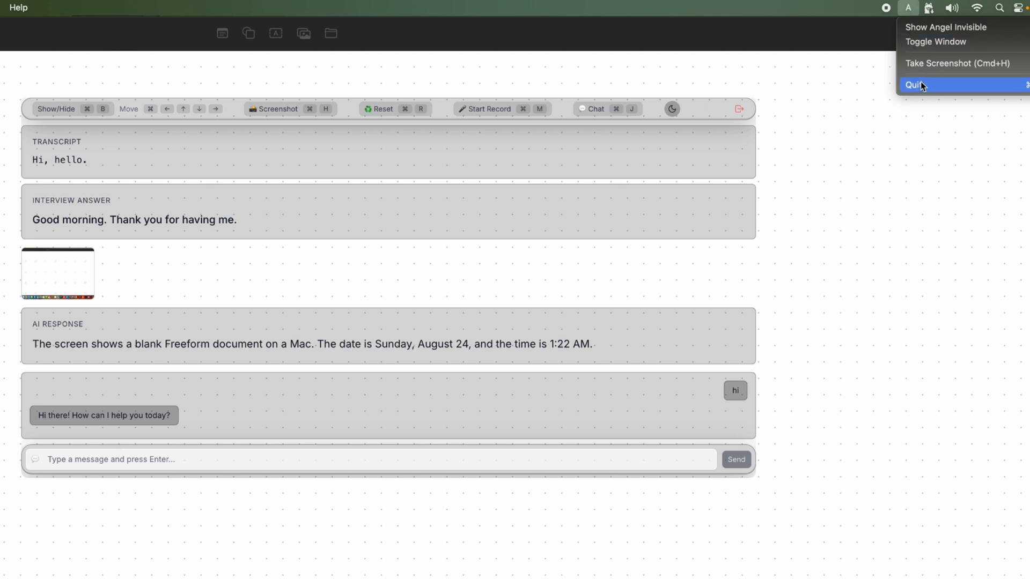
Quit Angel Invisible from its menu-bar menu, closing the overlay and its panels.
click(913, 85)
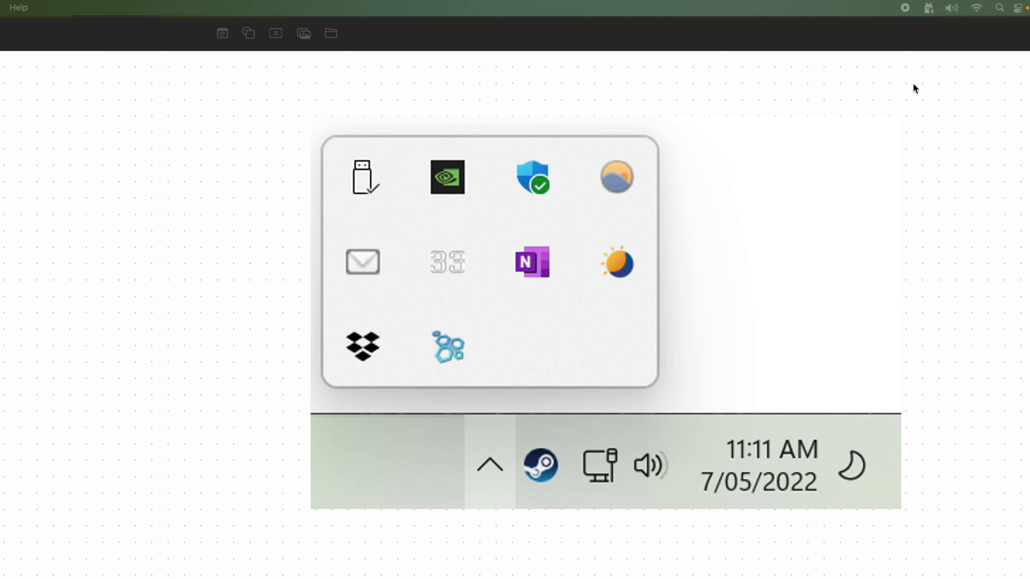